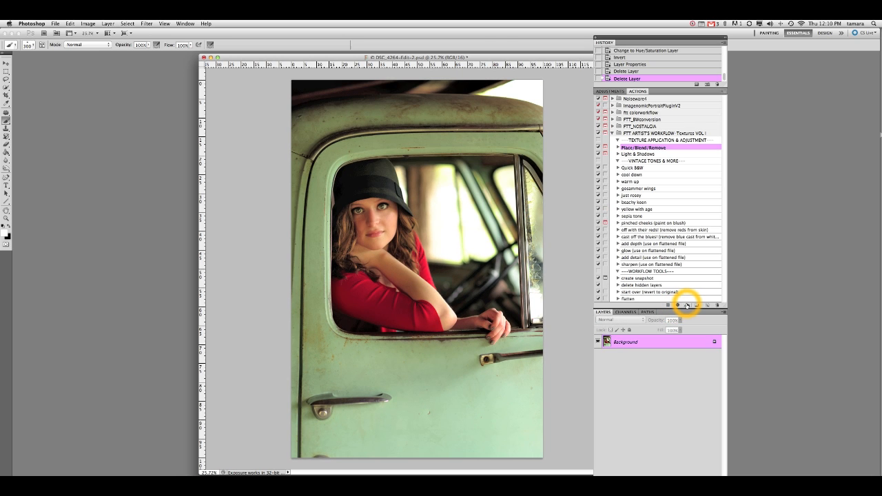
- Play the Place/Blend/Remove texture action and continue past its prompt
{"action": "left_click", "coordinate": [687, 305]}
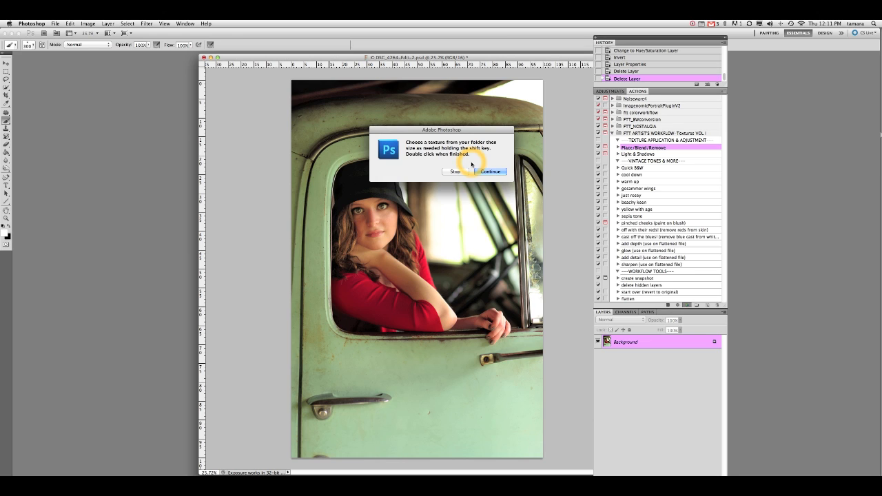
{"action": "mouse_move", "coordinate": [458, 166]}
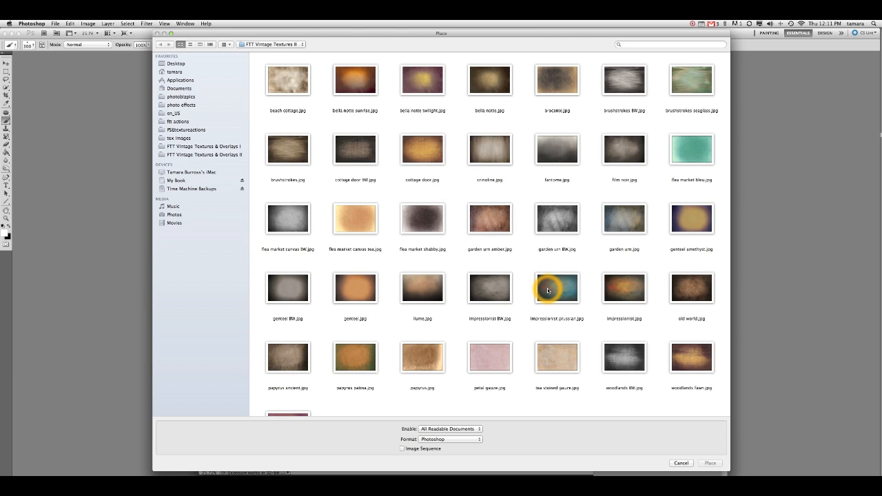
{"action": "mouse_move", "coordinate": [565, 293]}
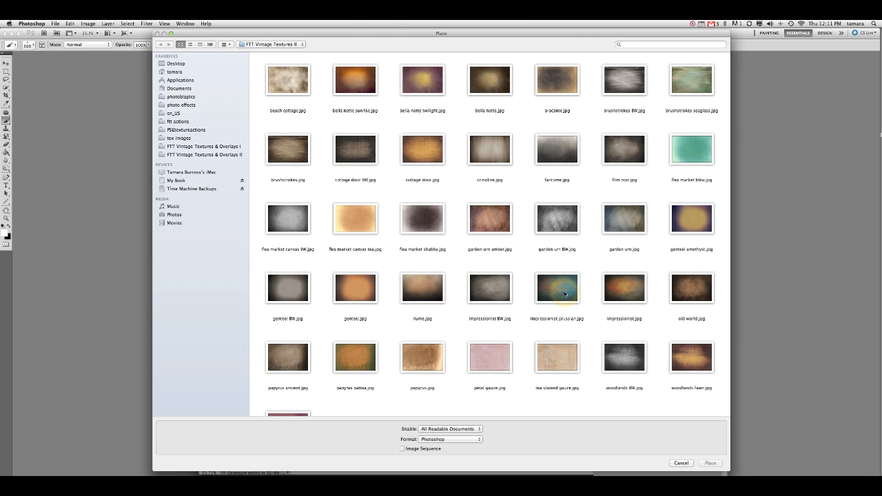
{"action": "mouse_move", "coordinate": [561, 289]}
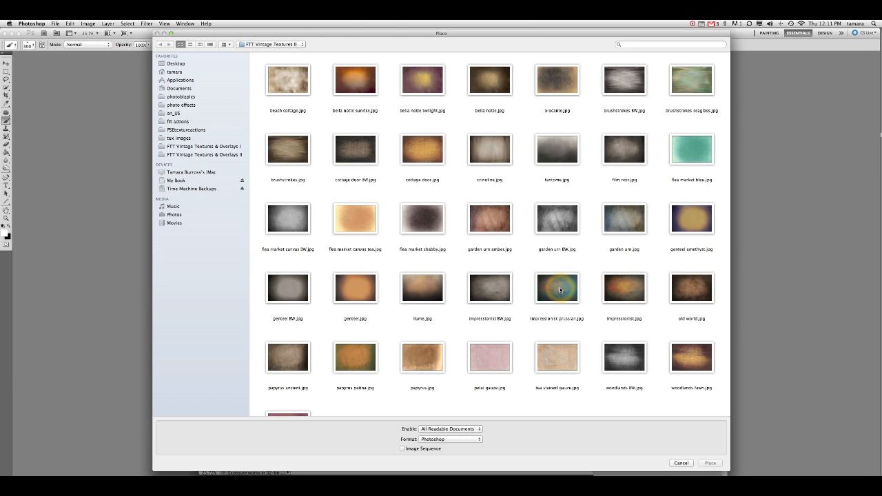
- Place 'impressionist prussian.jpg' from the FTT Vintage Textures folder into the portrait
{"action": "left_click", "coordinate": [557, 289]}
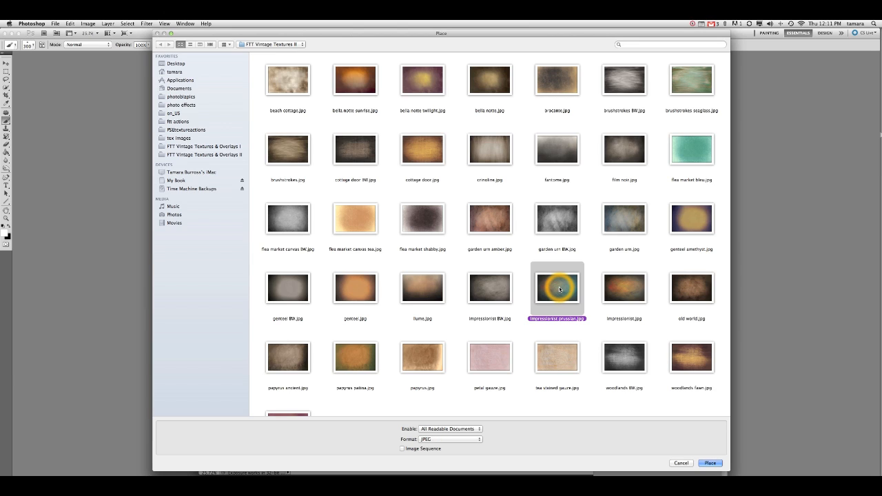
{"action": "left_click", "coordinate": [710, 463]}
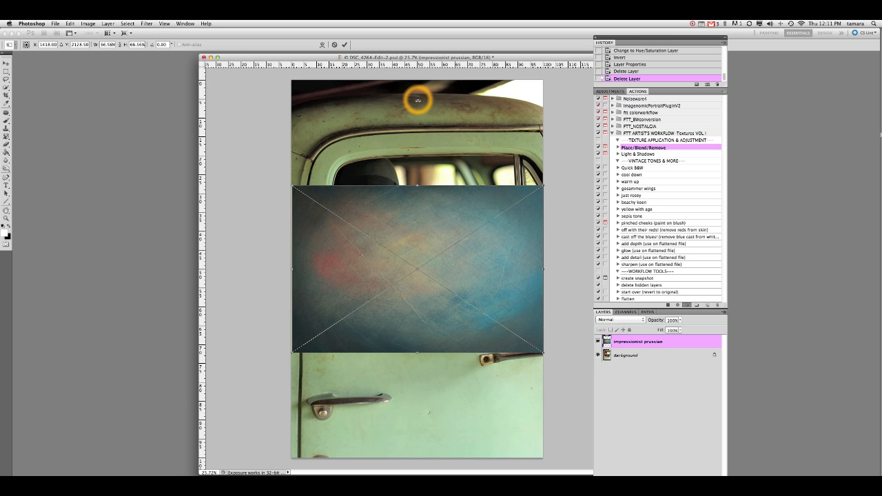
{"action": "mouse_move", "coordinate": [415, 189]}
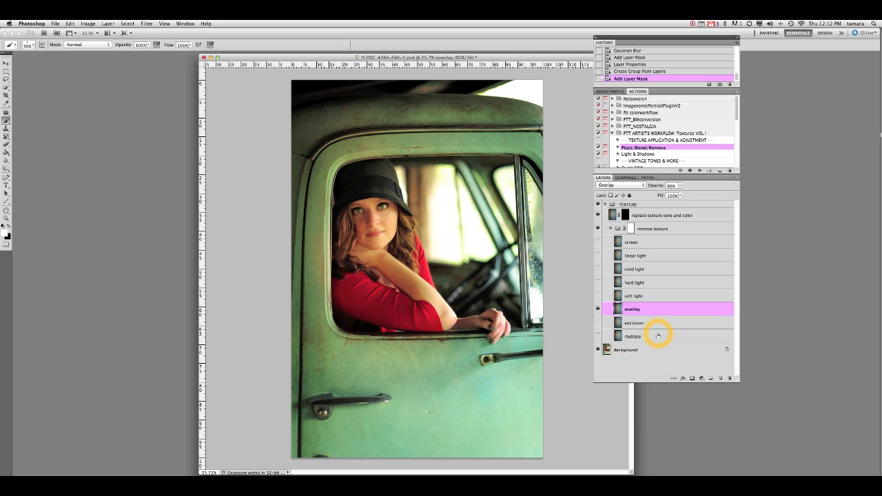
{"action": "mouse_move", "coordinate": [660, 315]}
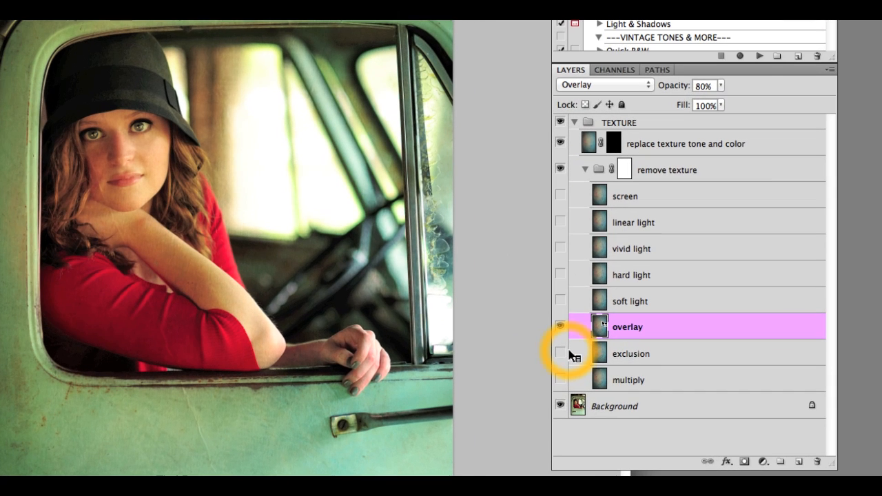
- Toggle the TEXTURE group's blend-mode layers to compare, leaving linear light and overlay visible
{"action": "left_click", "coordinate": [560, 327]}
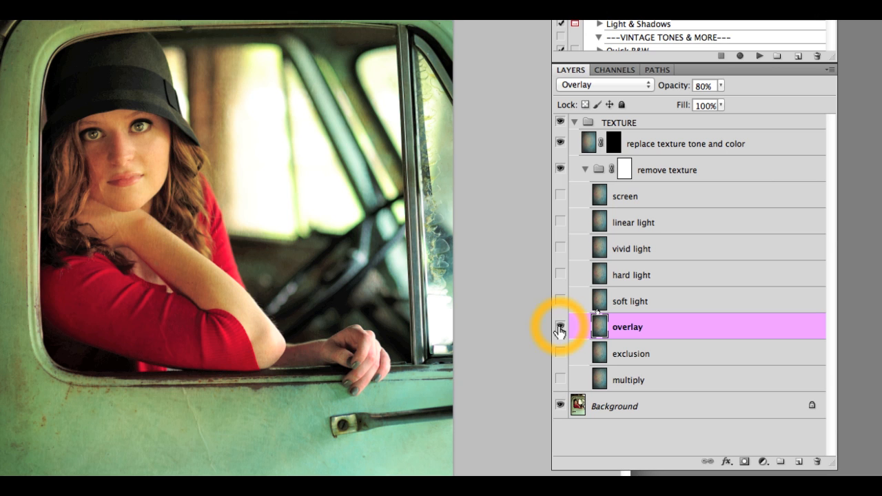
{"action": "left_click", "coordinate": [560, 327]}
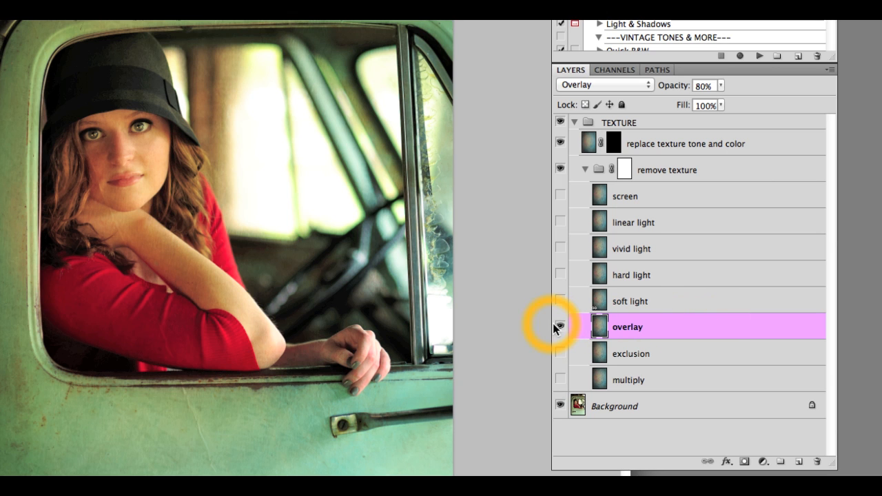
{"action": "left_click", "coordinate": [559, 327]}
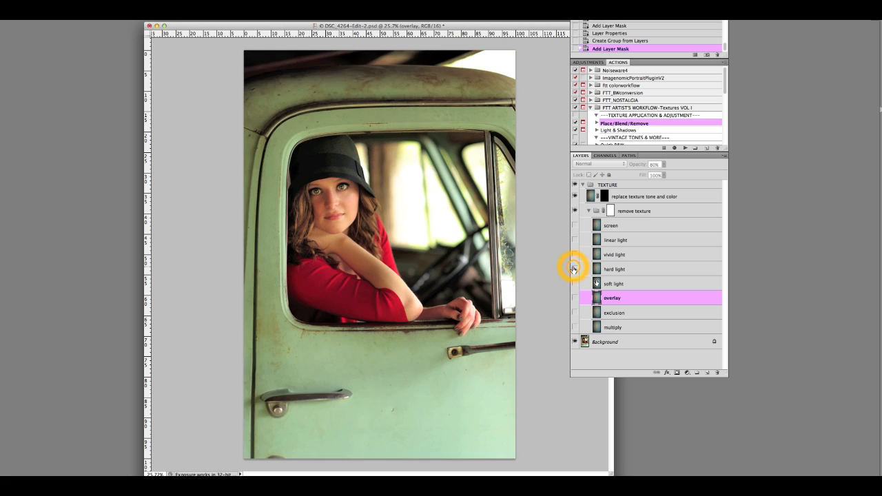
{"action": "left_click", "coordinate": [574, 298]}
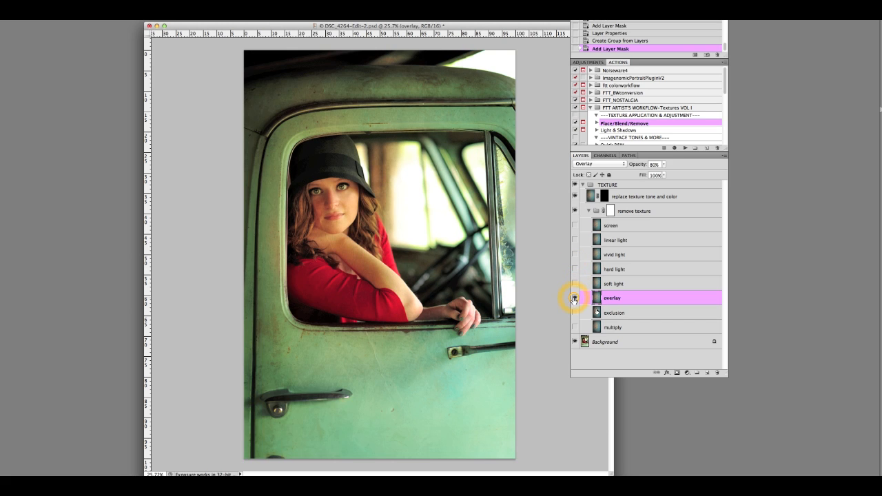
{"action": "left_click", "coordinate": [575, 297]}
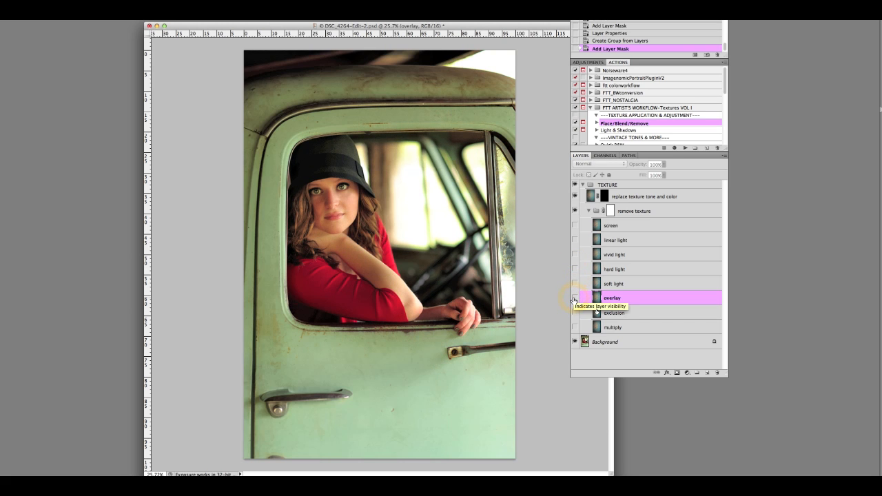
{"action": "left_click", "coordinate": [575, 298]}
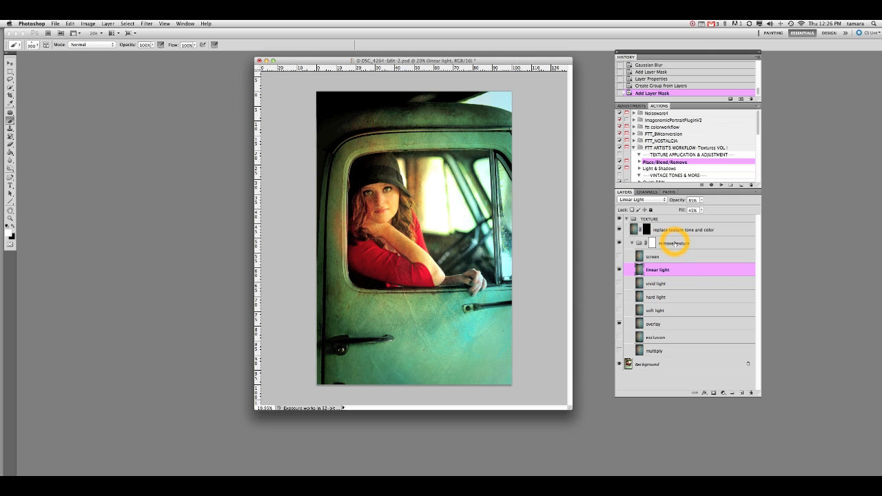
- Paint black on the remove texture mask over her face and chest, fading one stroke to 55%
{"action": "left_click", "coordinate": [692, 243]}
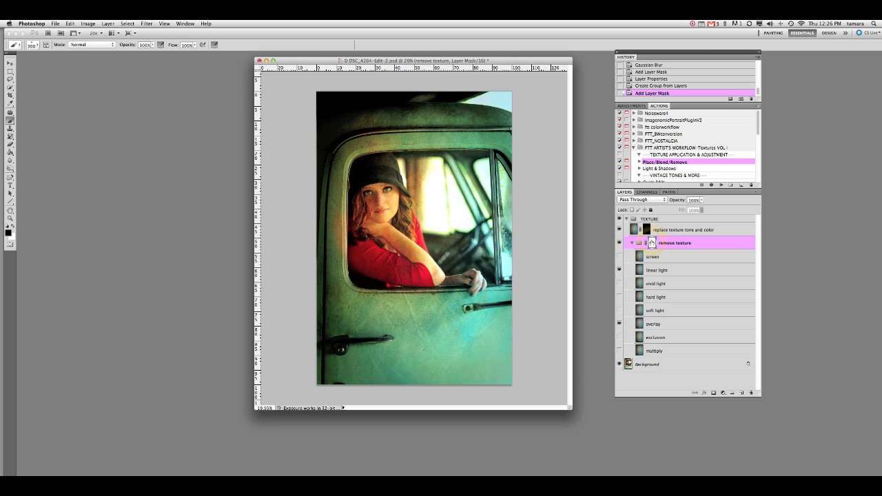
{"action": "mouse_move", "coordinate": [643, 242]}
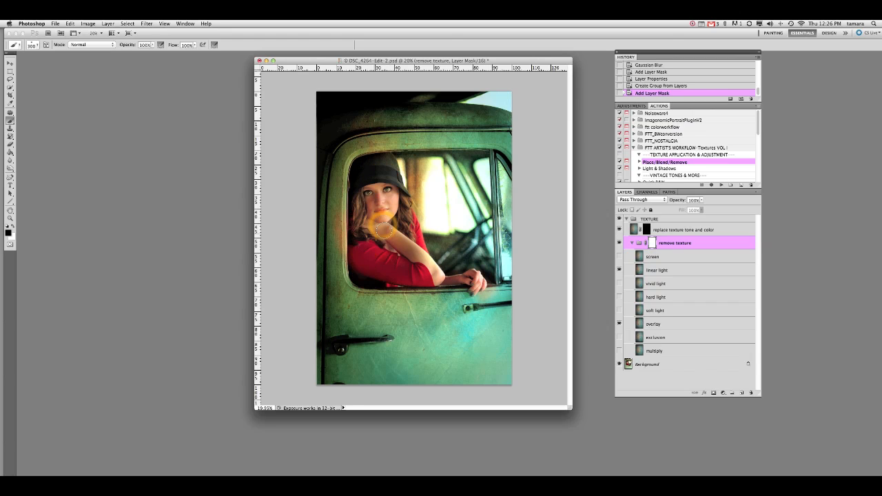
{"action": "left_click_drag", "start_coordinate": [393, 234], "coordinate": [472, 282]}
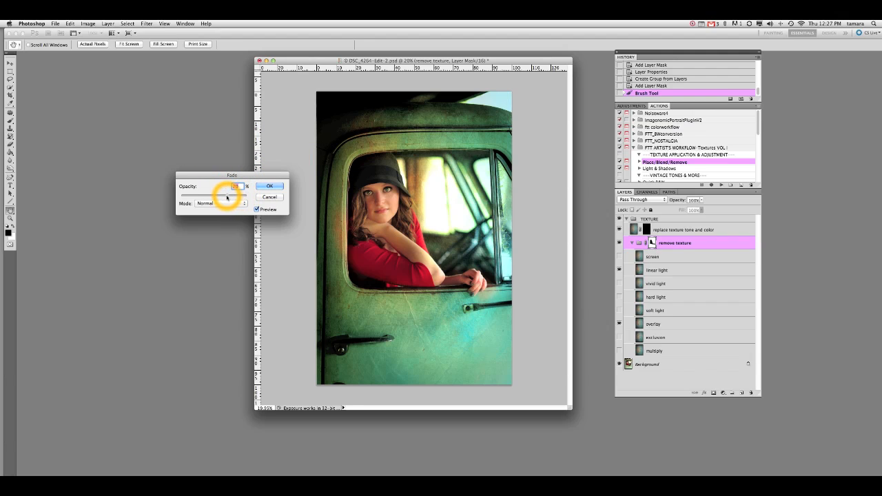
{"action": "left_click_drag", "start_coordinate": [235, 189], "coordinate": [217, 199]}
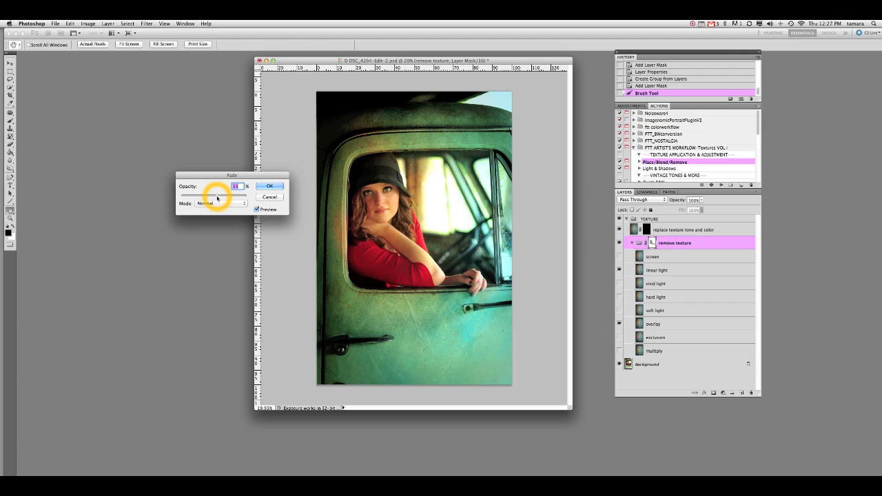
{"action": "left_click", "coordinate": [270, 186]}
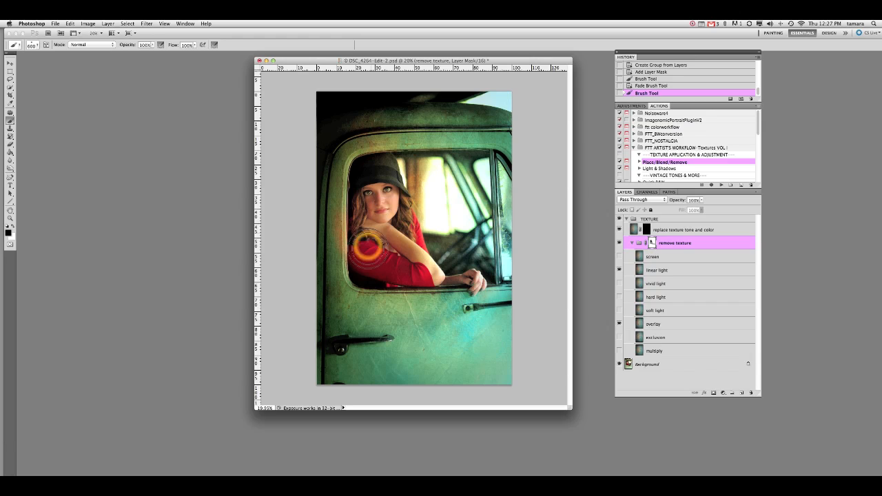
{"action": "left_click_drag", "start_coordinate": [376, 241], "coordinate": [386, 213]}
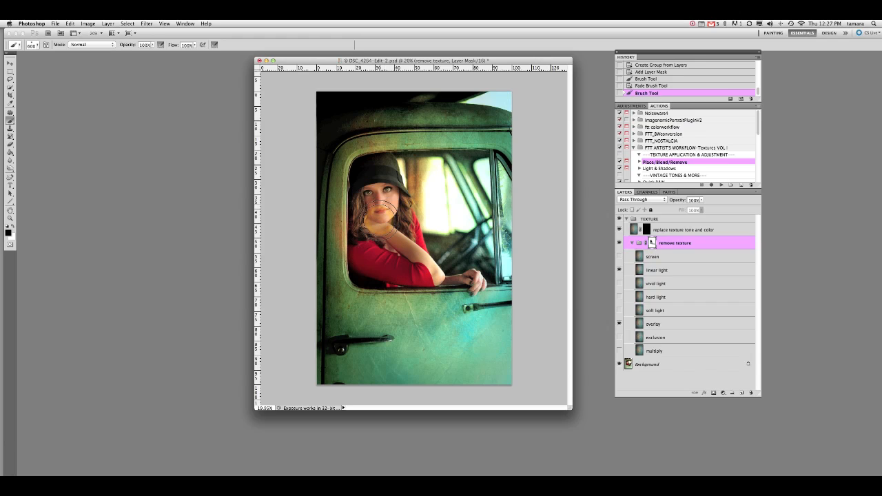
{"action": "left_click", "coordinate": [393, 238]}
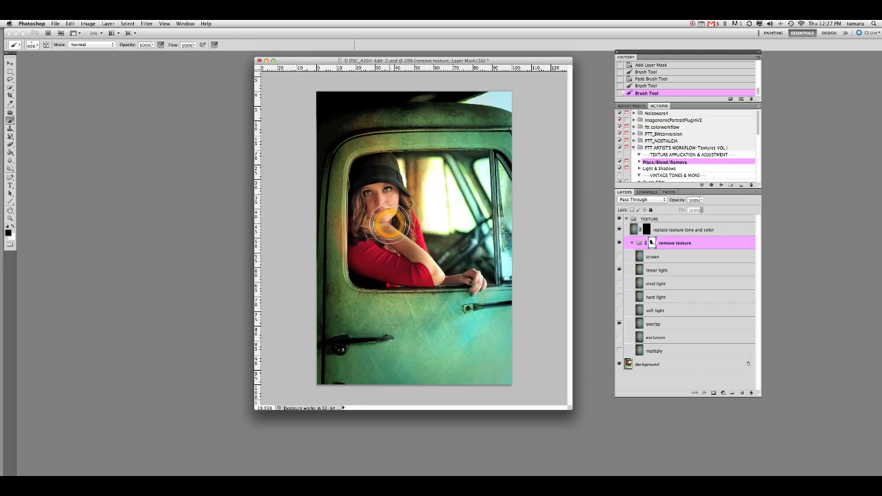
- Brush her chin and neck on the remove texture mask, then mask the tone layer off her face and hair
{"action": "left_click", "coordinate": [698, 230]}
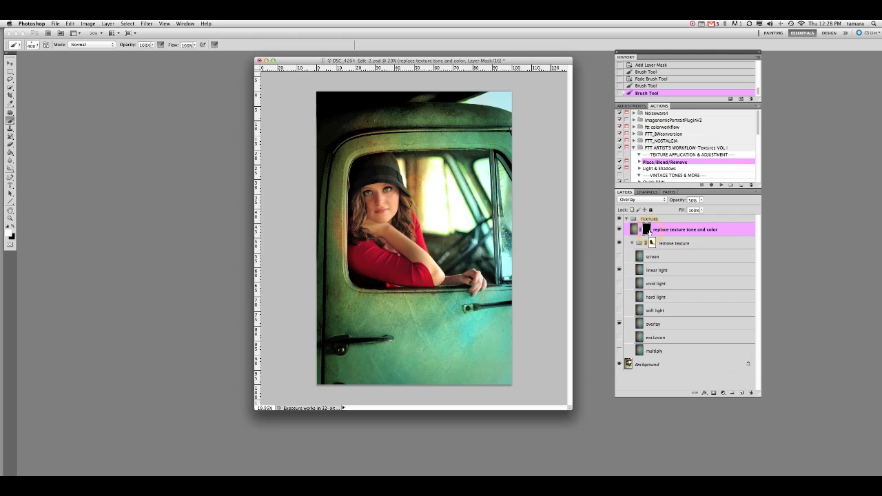
{"action": "mouse_move", "coordinate": [496, 179]}
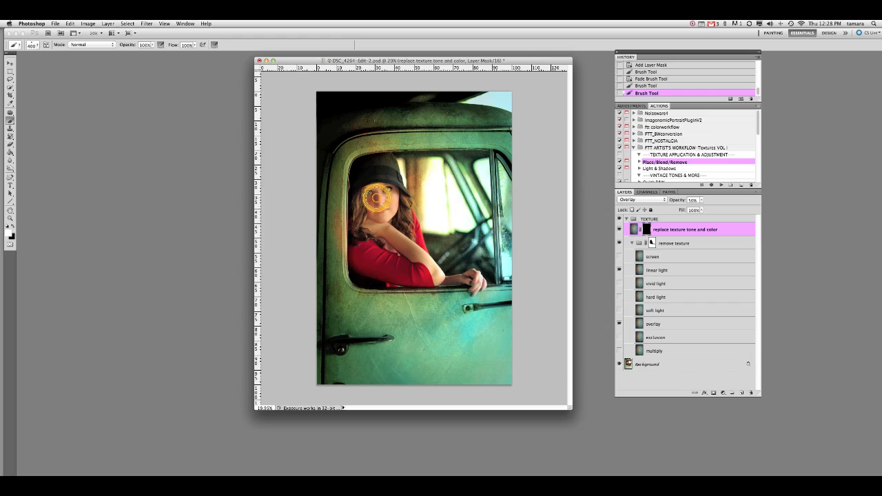
{"action": "left_click_drag", "start_coordinate": [375, 200], "coordinate": [382, 170]}
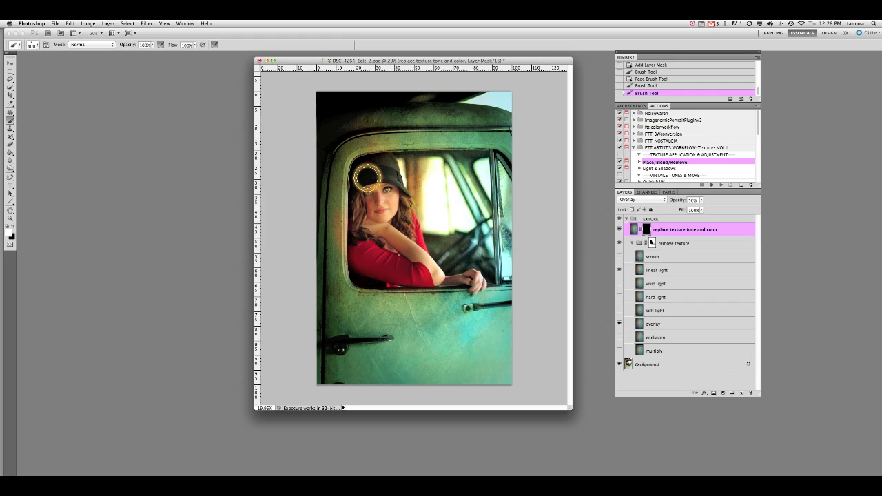
{"action": "left_click_drag", "start_coordinate": [368, 176], "coordinate": [424, 279]}
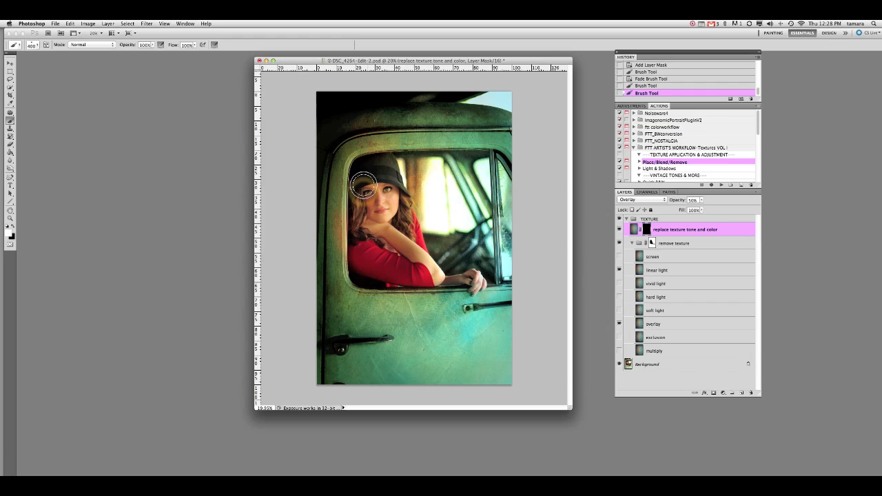
{"action": "left_click_drag", "start_coordinate": [364, 181], "coordinate": [364, 231]}
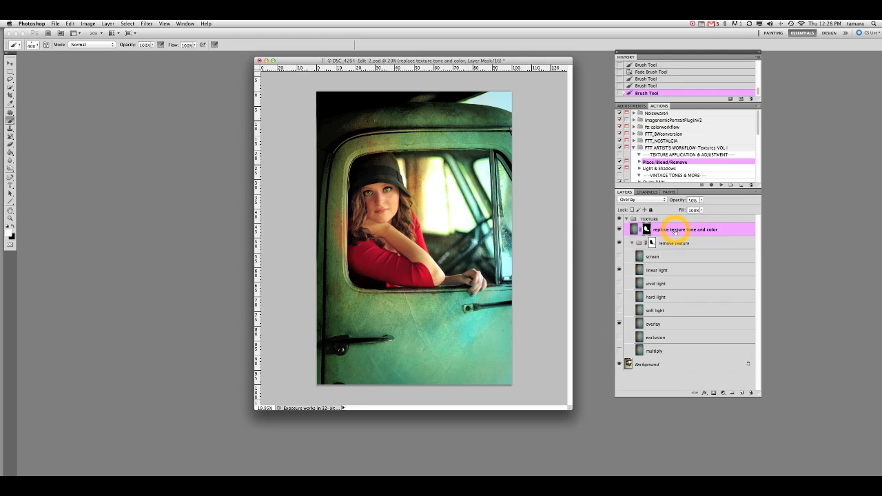
{"action": "mouse_move", "coordinate": [640, 199]}
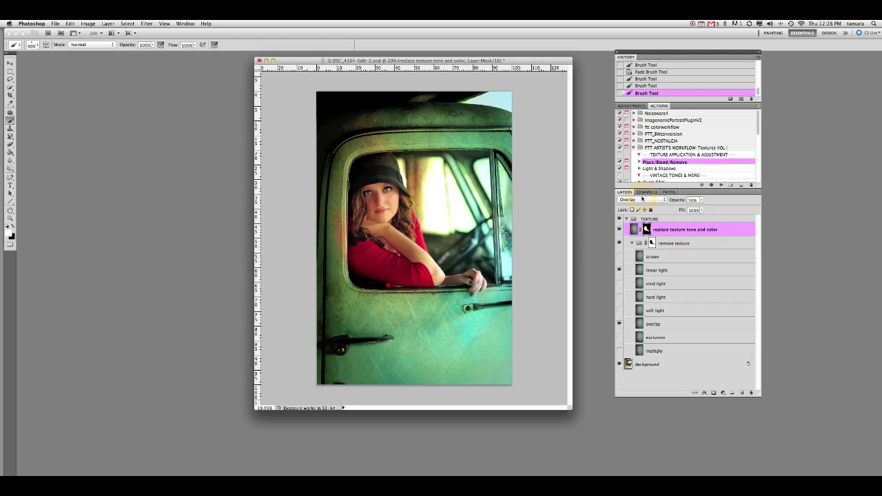
- Set 'replace texture tone and color' to Overlay at about 56% opacity and collapse TEXTURE
{"action": "left_click", "coordinate": [693, 200]}
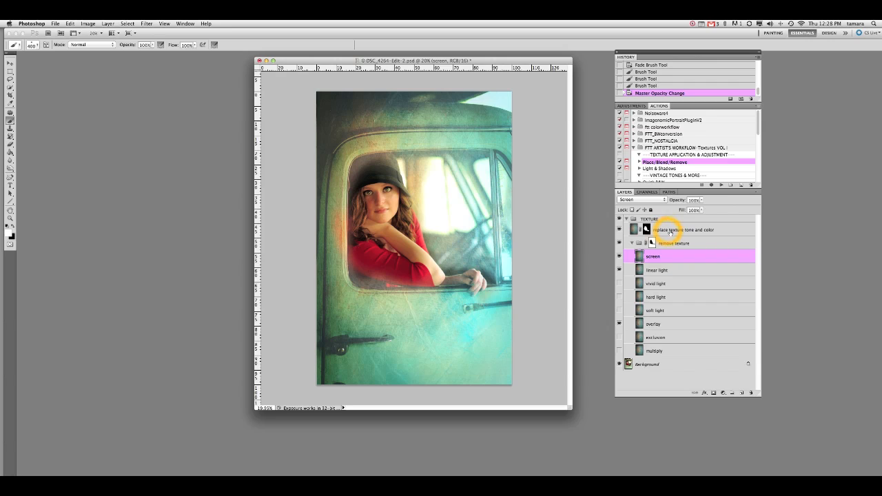
{"action": "left_click", "coordinate": [641, 200]}
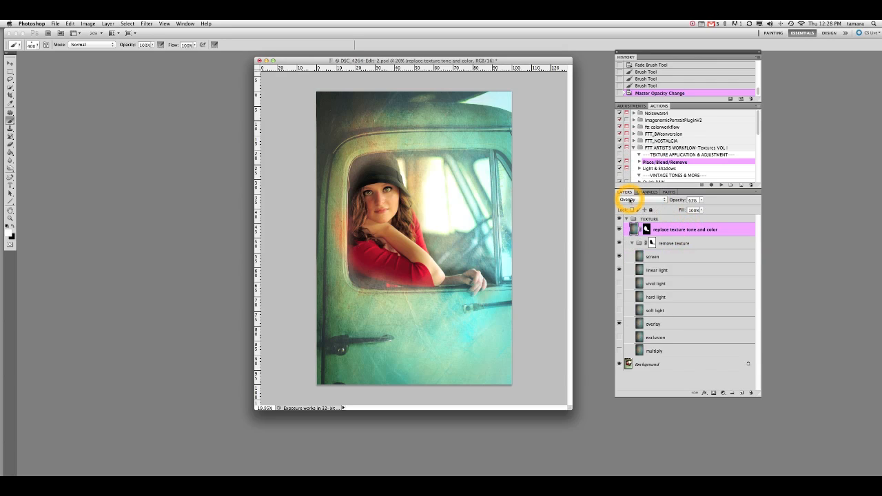
{"action": "left_click", "coordinate": [640, 200]}
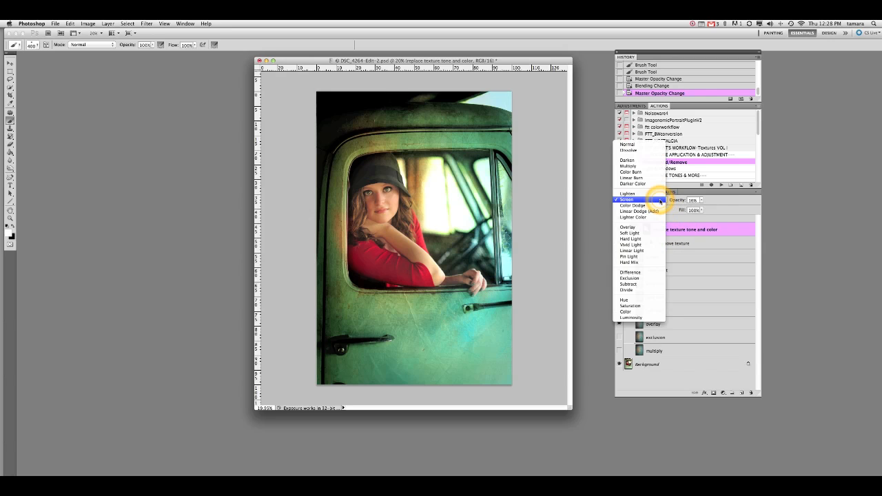
{"action": "mouse_move", "coordinate": [651, 227]}
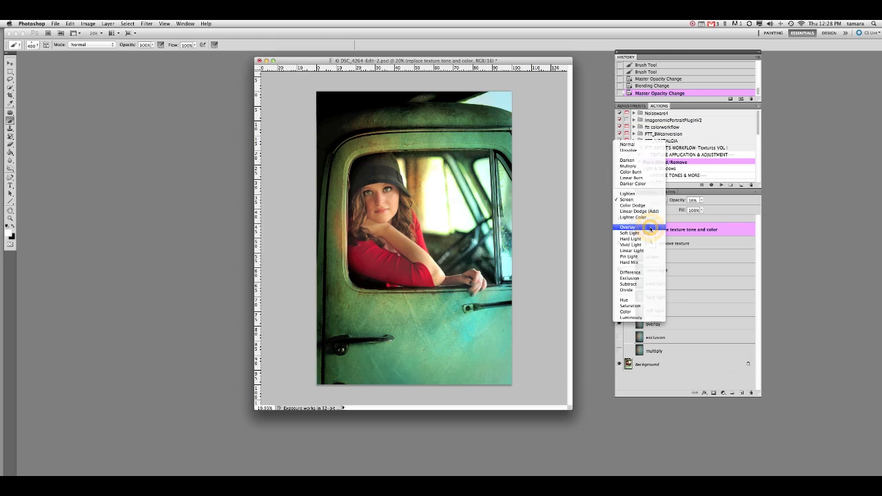
{"action": "left_click", "coordinate": [627, 228]}
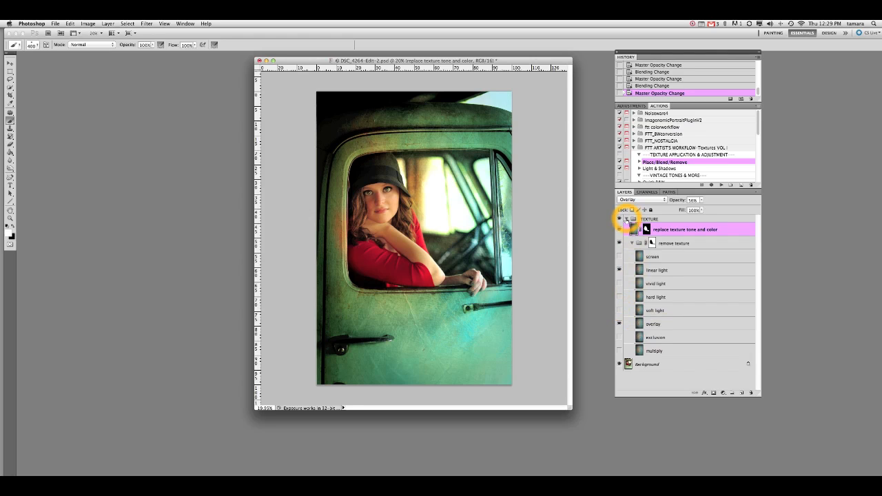
{"action": "left_click", "coordinate": [634, 218]}
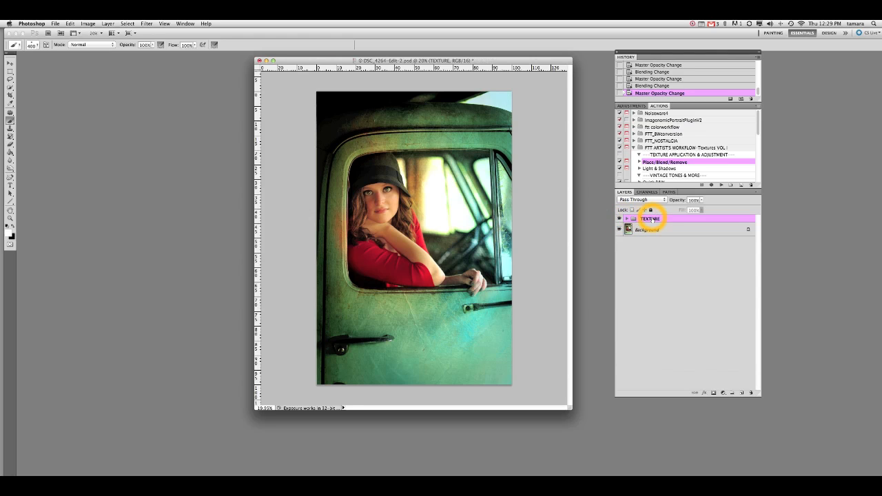